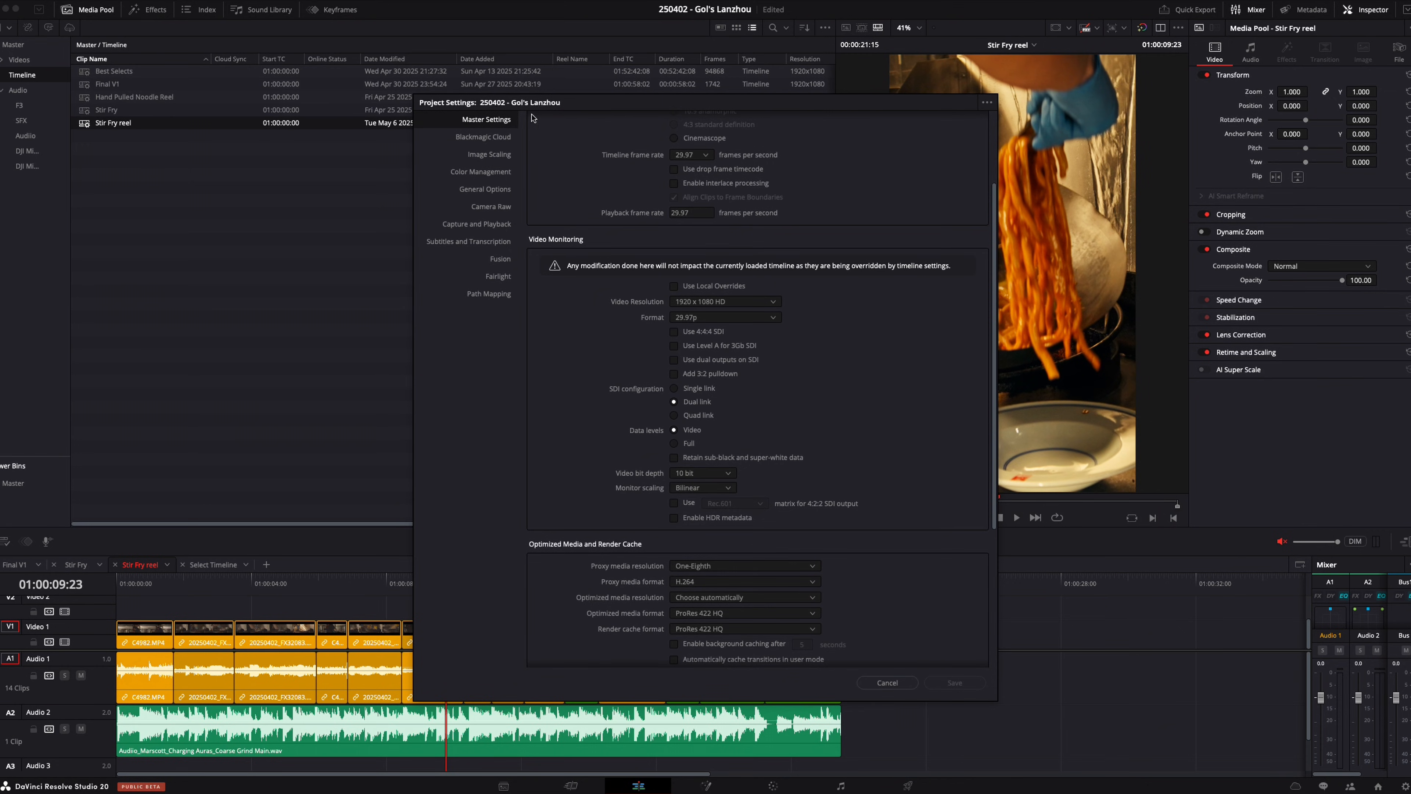
{"action": "mouse_move", "coordinate": [588, 291]}
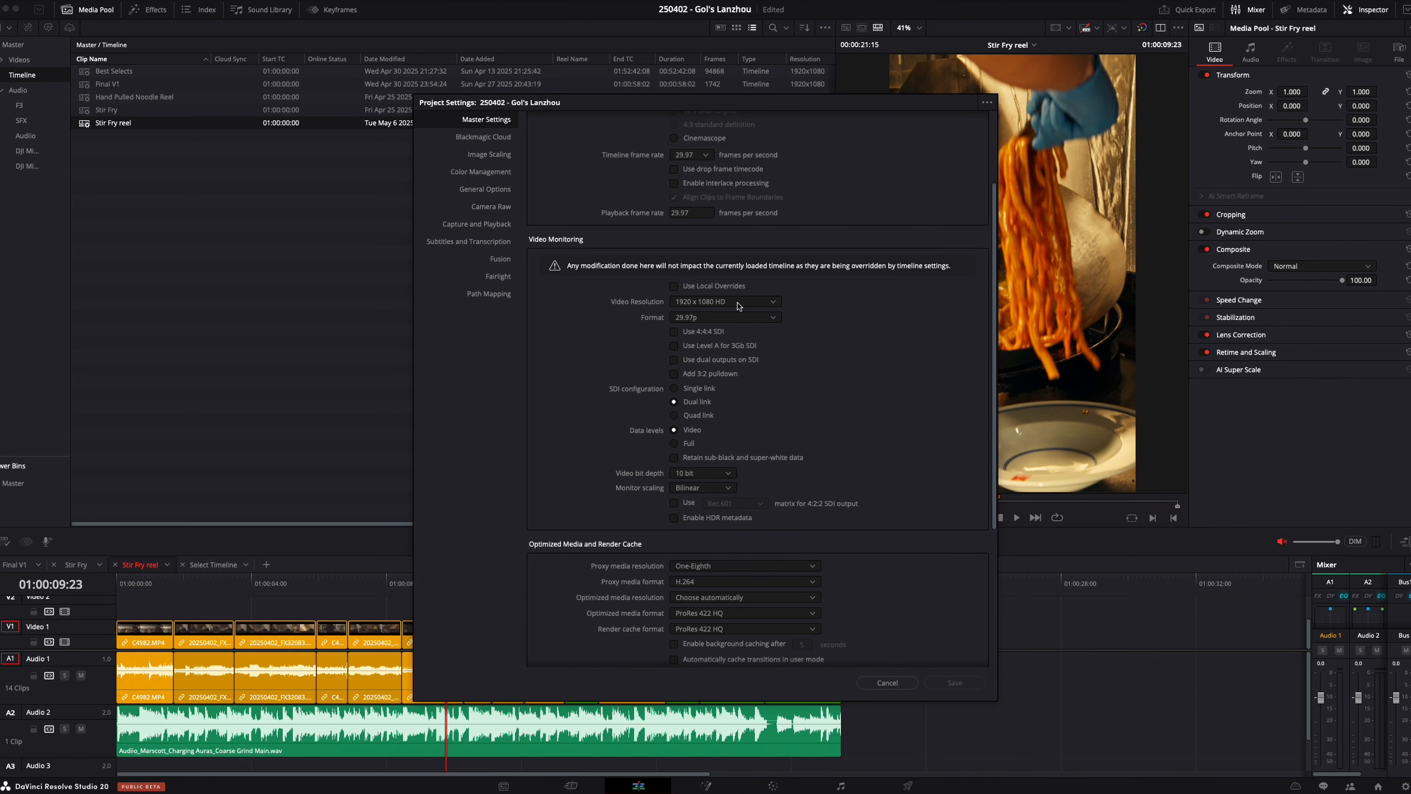
Review the Video Monitoring resolution list, leave it at 1920 x 1080 HD, and cancel Project Settings
{"action": "left_click", "coordinate": [725, 301]}
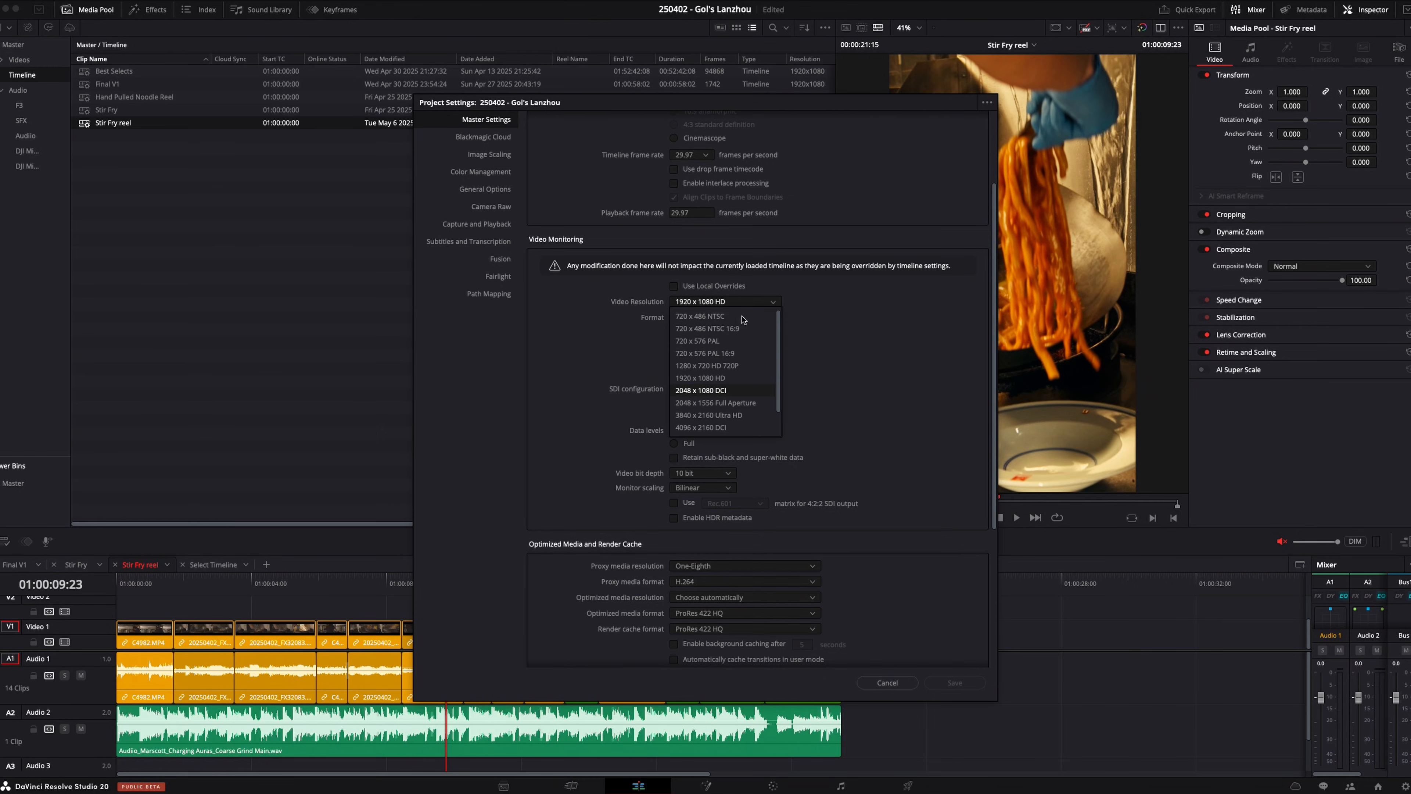
{"action": "left_click", "coordinate": [700, 378]}
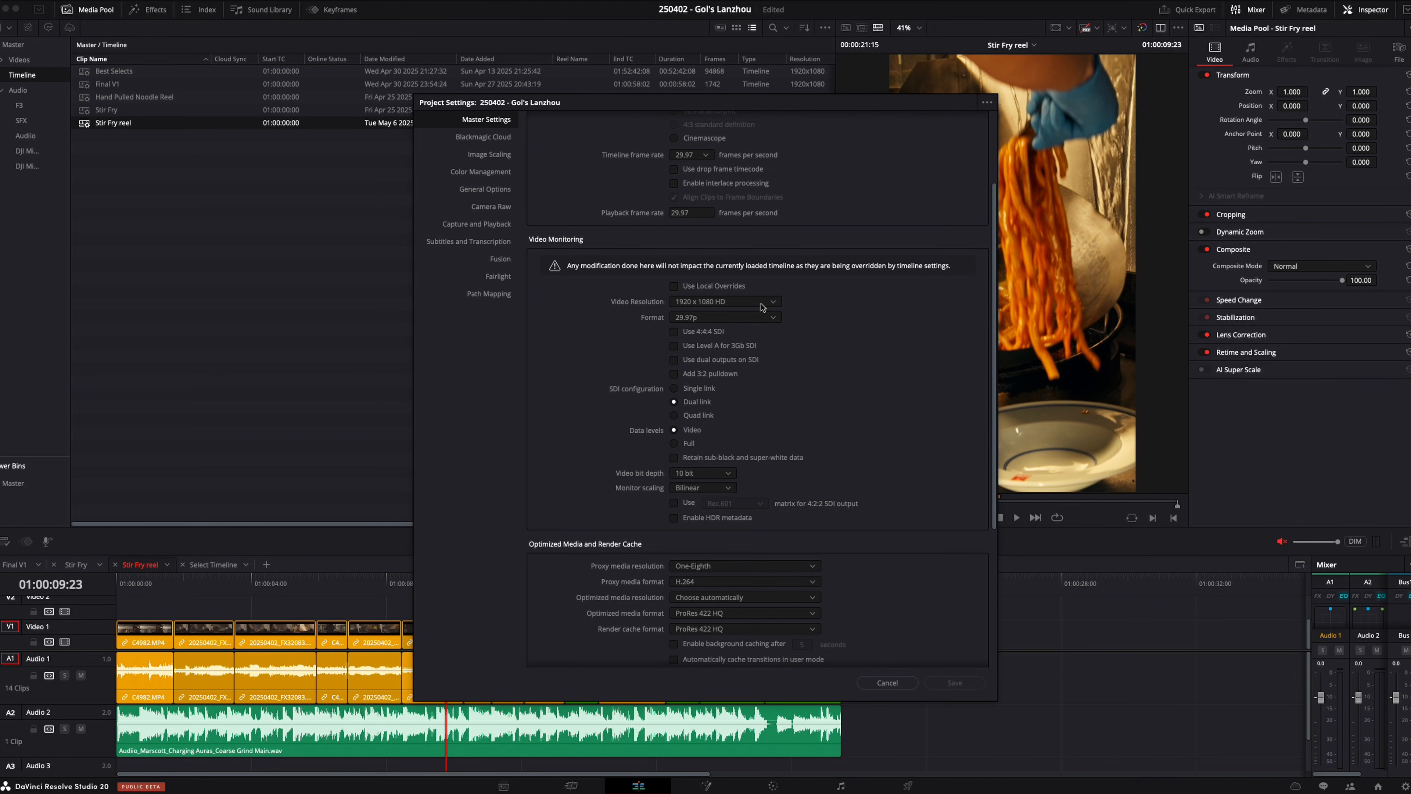
{"action": "left_click", "coordinate": [887, 682]}
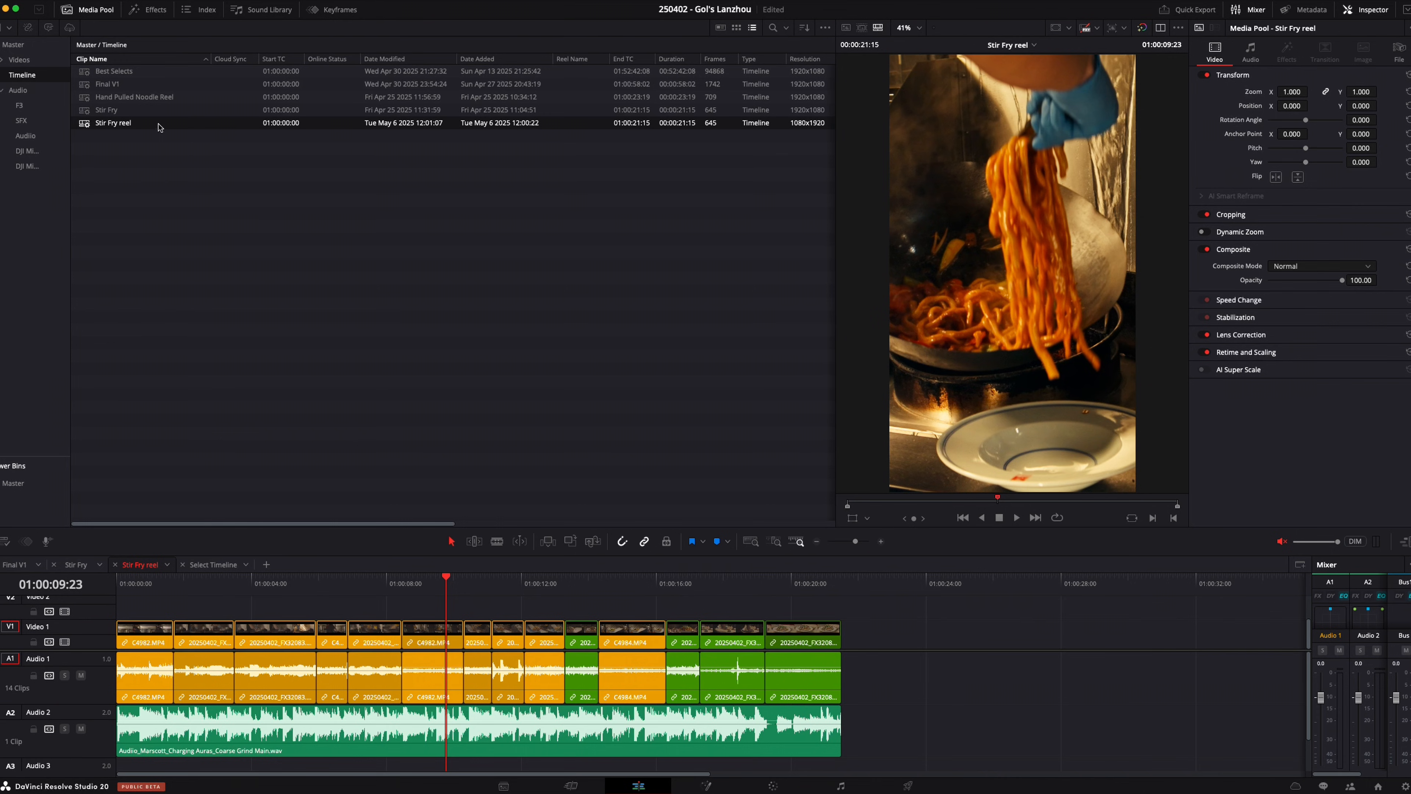
In Stir Fry reel's Timeline Settings Output, disable Use Timeline Settings for Output Scaling, keeping custom 1080 x 1920
{"action": "right_click", "coordinate": [113, 123]}
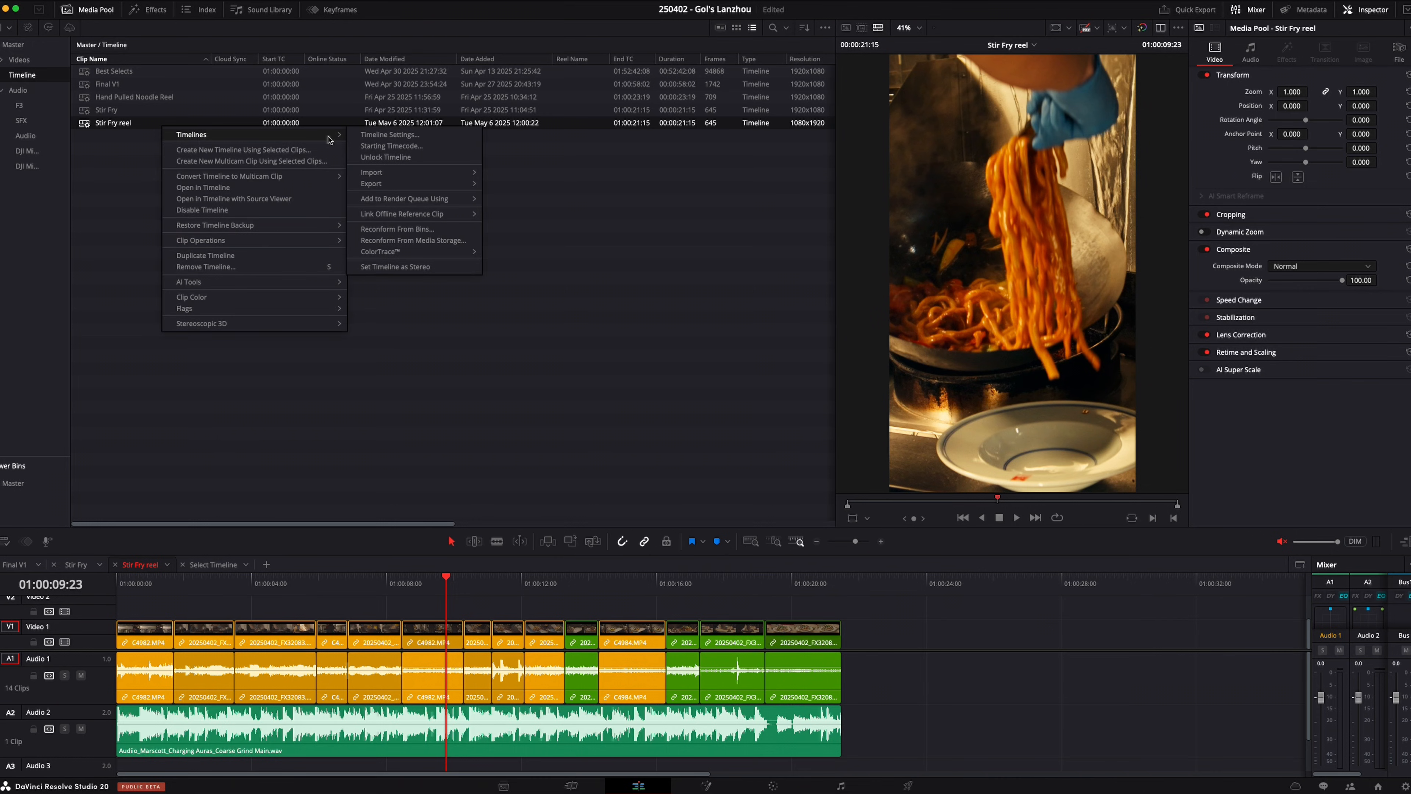
{"action": "left_click", "coordinate": [390, 135]}
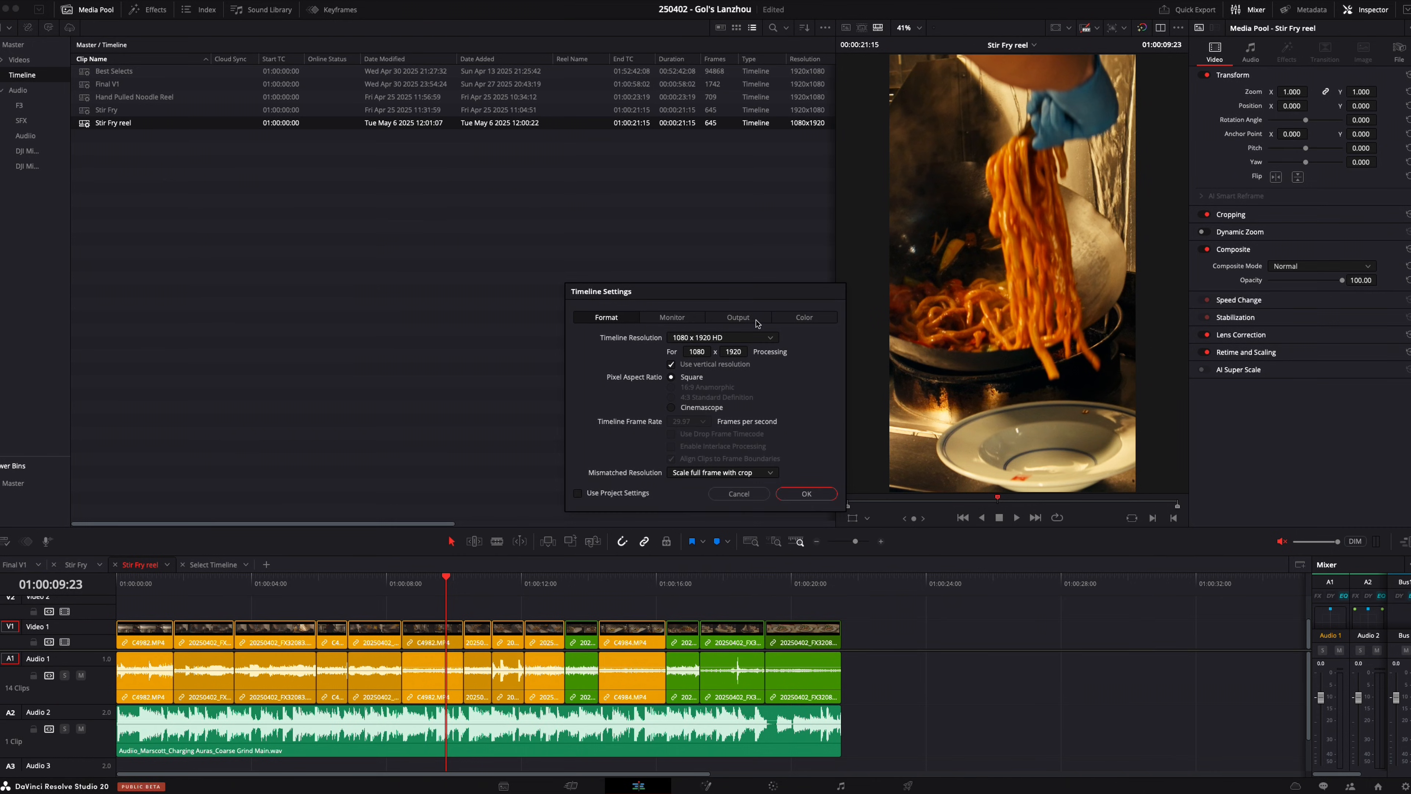
{"action": "left_click", "coordinate": [738, 317]}
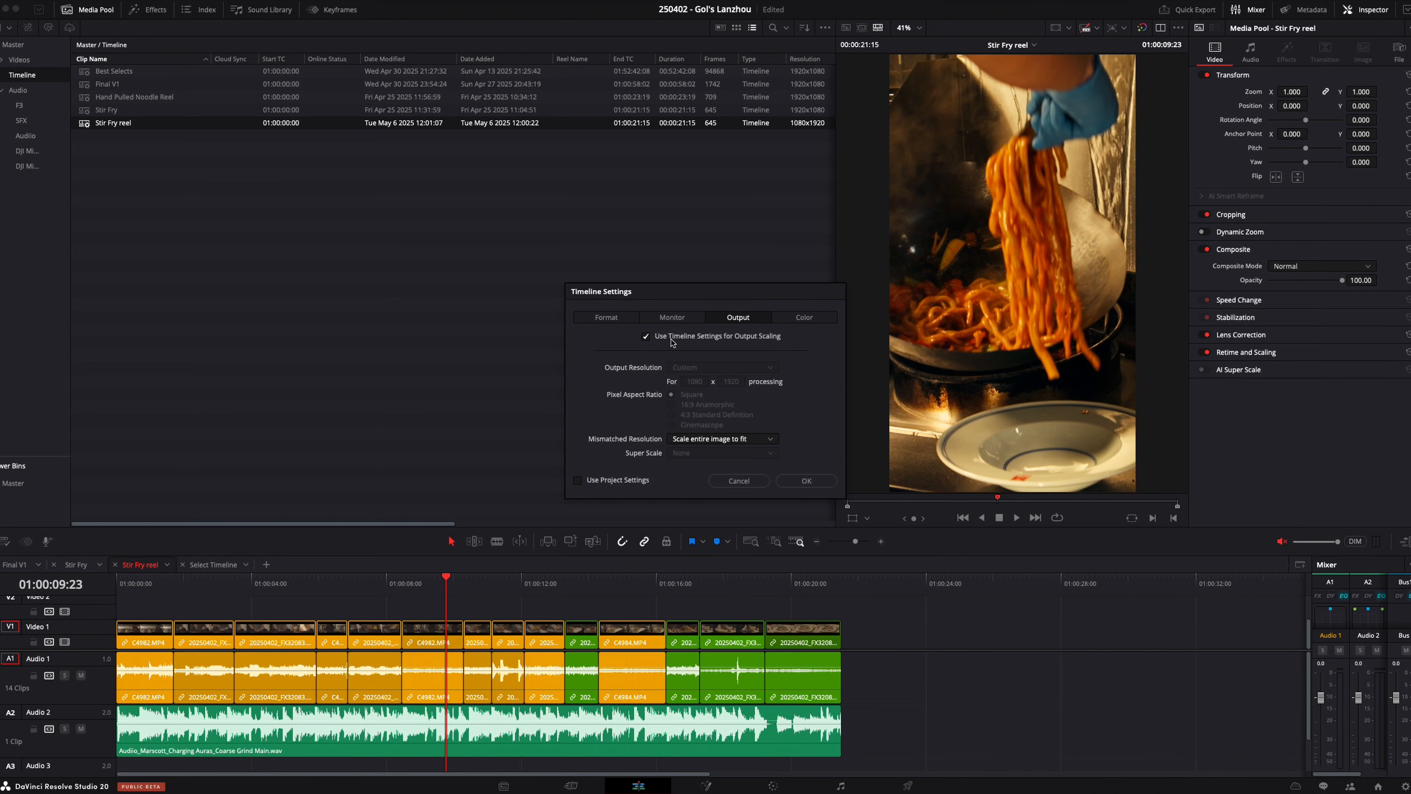
{"action": "left_click", "coordinate": [645, 336]}
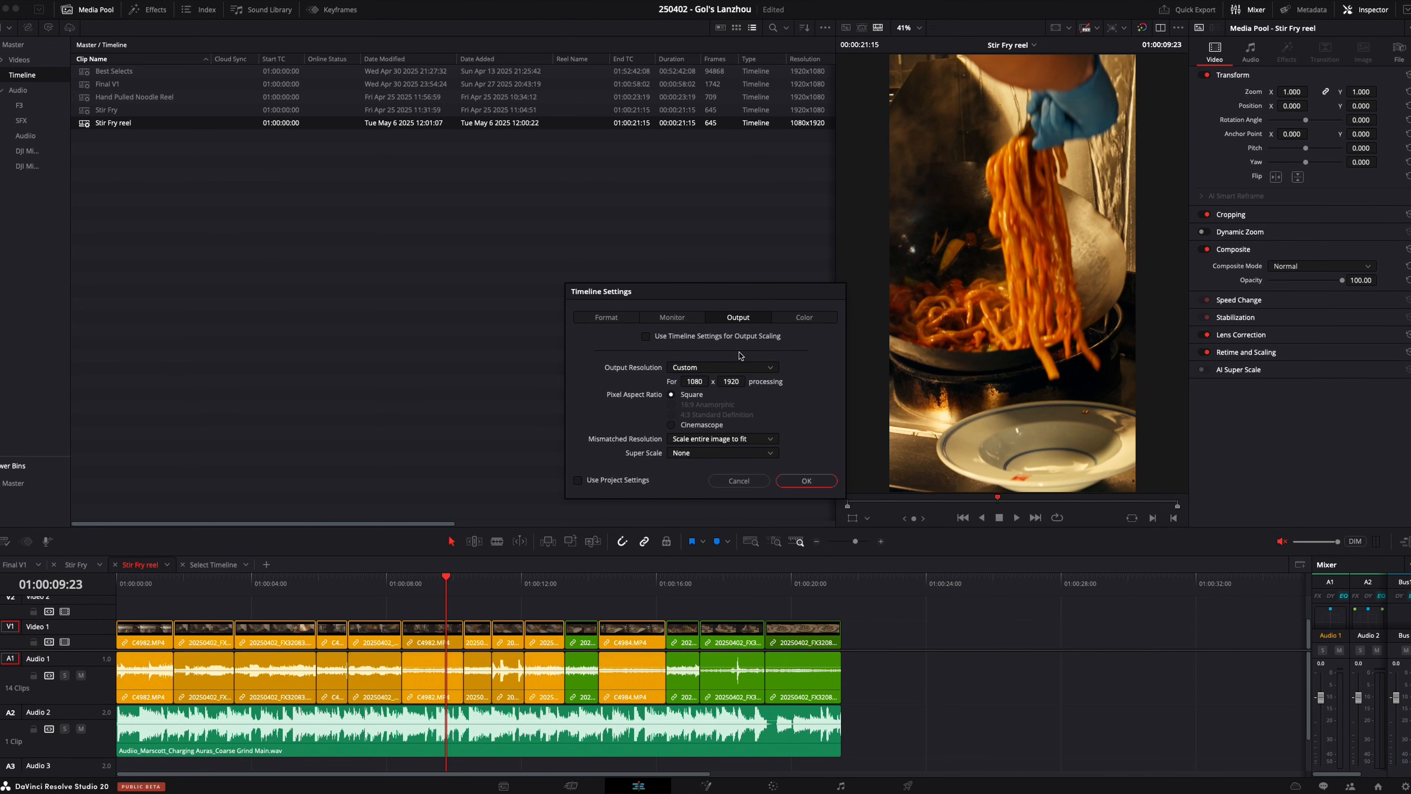
{"action": "left_click", "coordinate": [722, 367]}
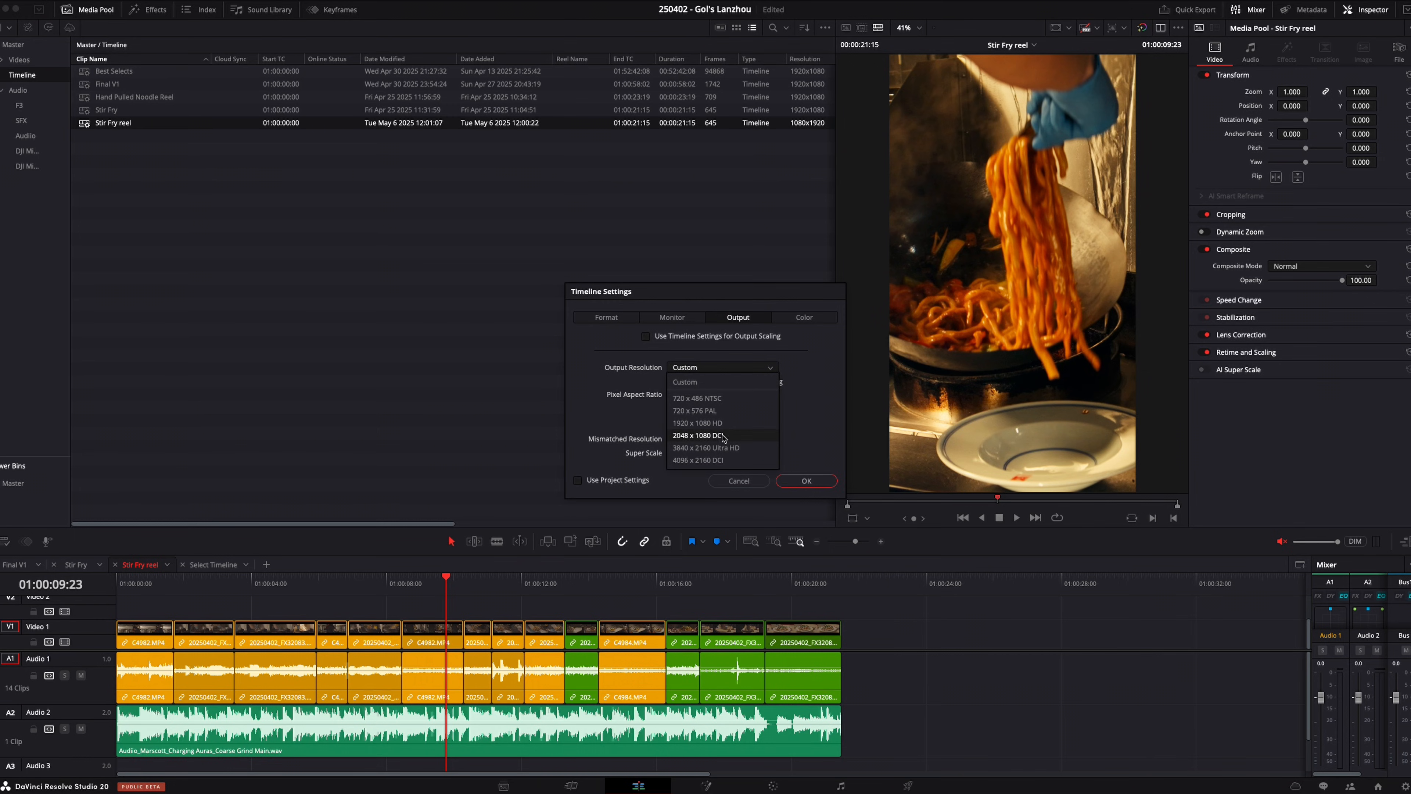